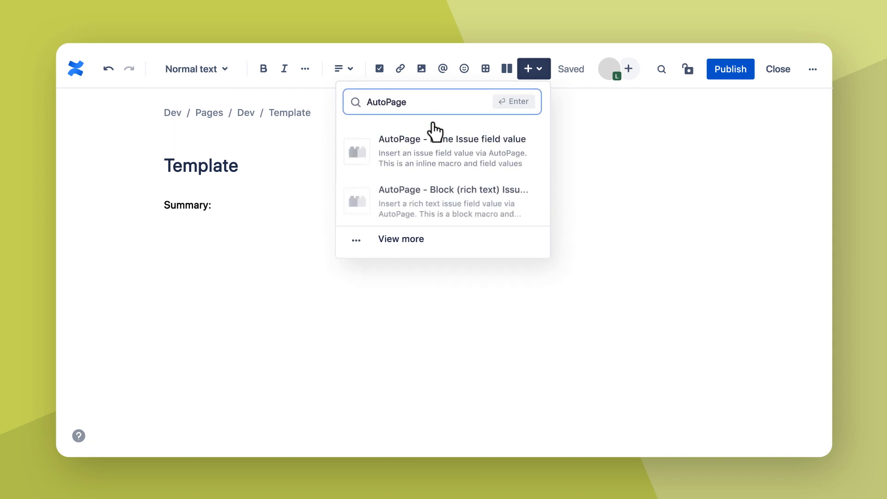
# - Insert the 'AutoPage - Inline Issue field value' macro below the Summary heading
pyautogui.click(452, 138)
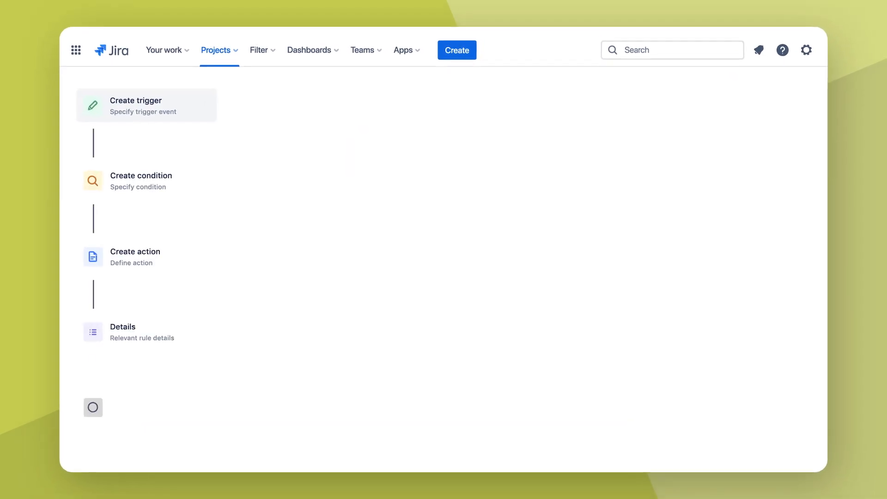
# - Trigger the rule on Issue created and Issue updated events plus an incoming webhook
pyautogui.click(146, 104)
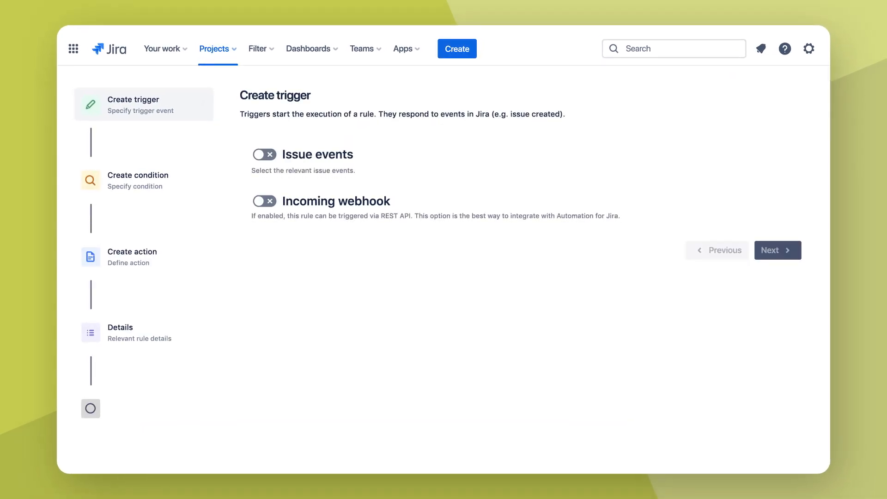
pyautogui.click(264, 155)
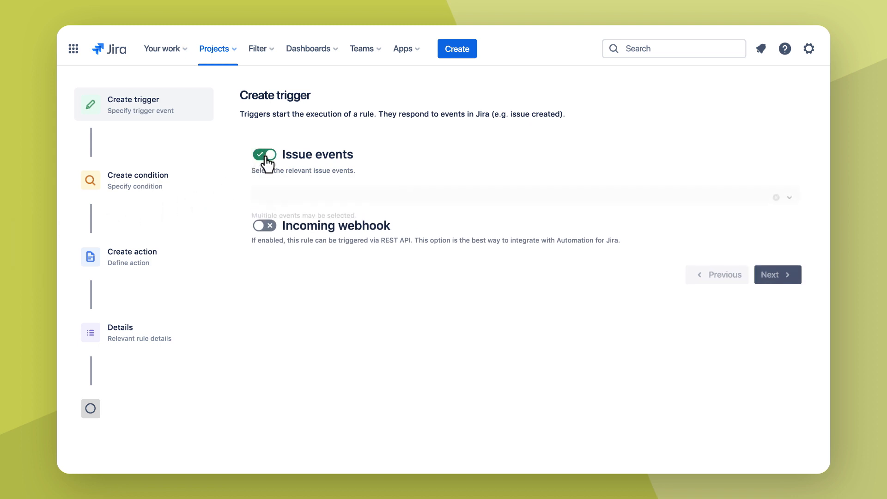
pyautogui.click(523, 192)
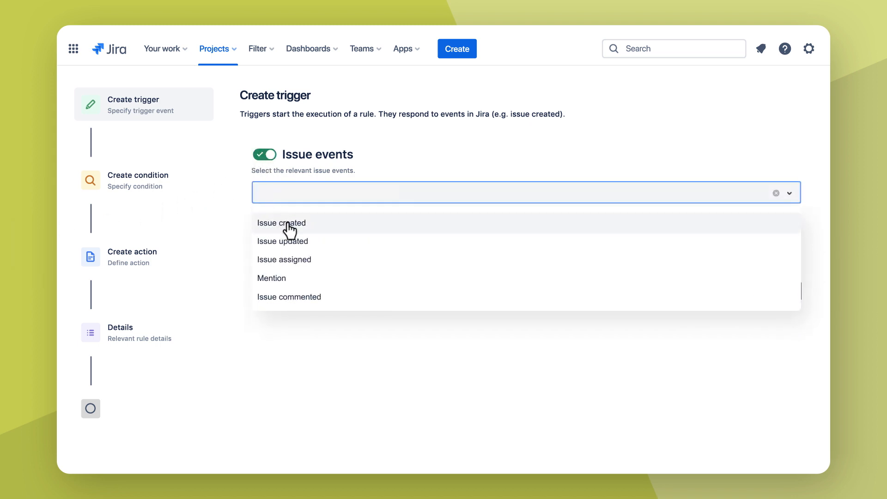
pyautogui.click(283, 241)
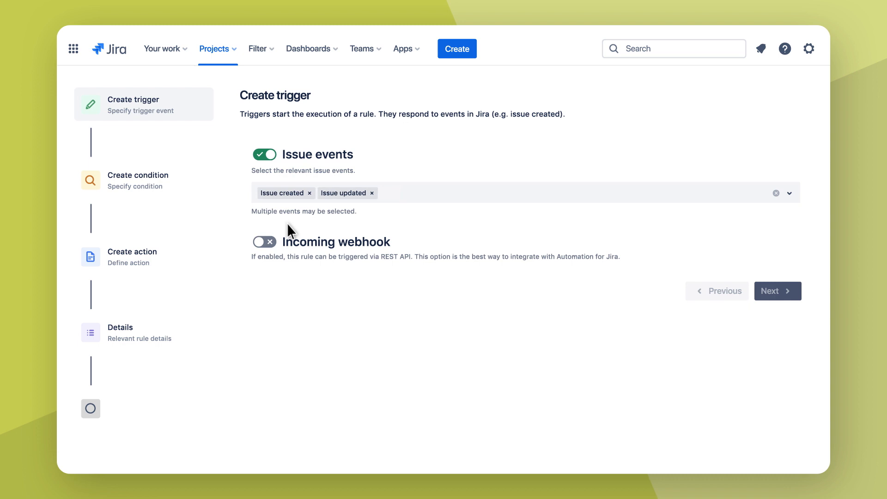
pyautogui.click(264, 242)
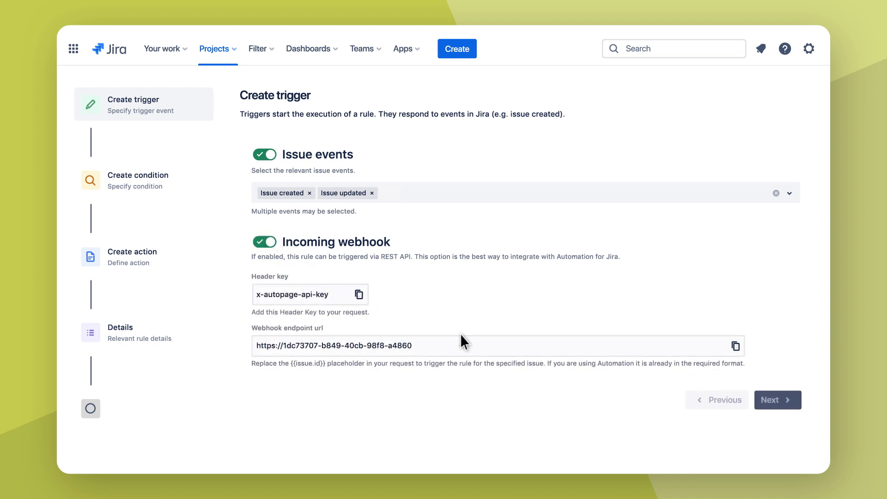
pyautogui.click(777, 400)
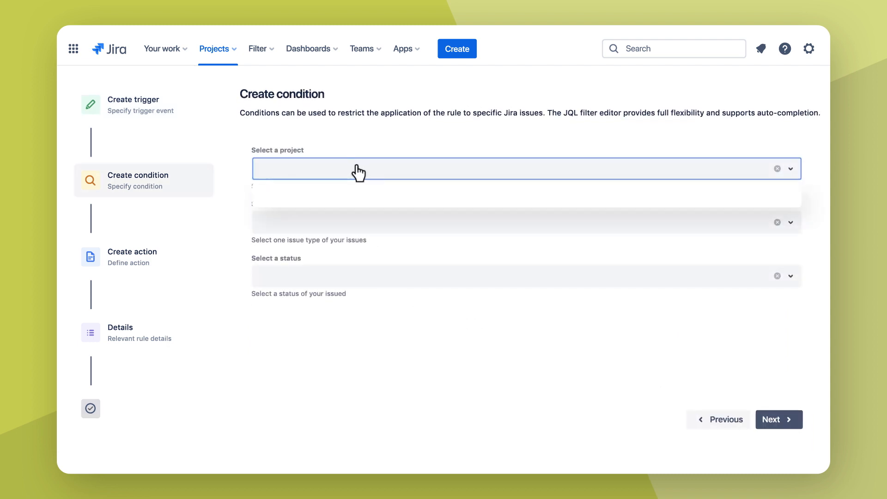
# - Condition the rule on project Bug Analysis, issue type Story, status DONE
pyautogui.click(311, 168)
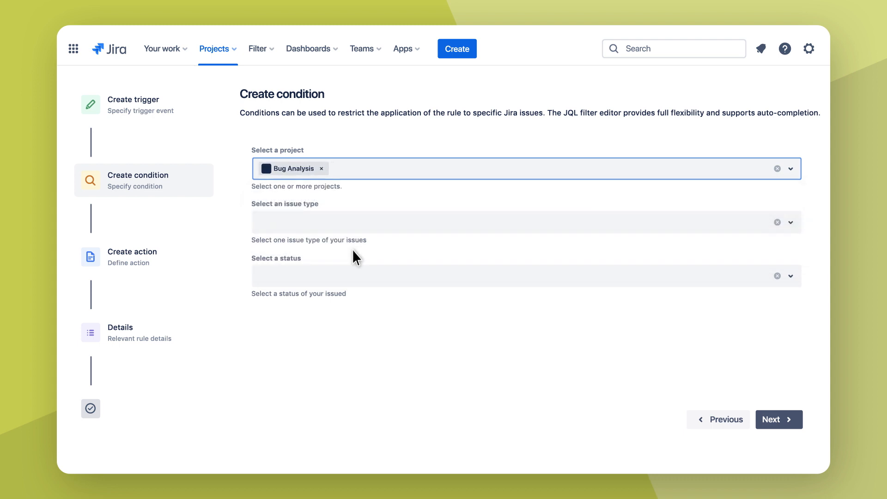
pyautogui.click(525, 222)
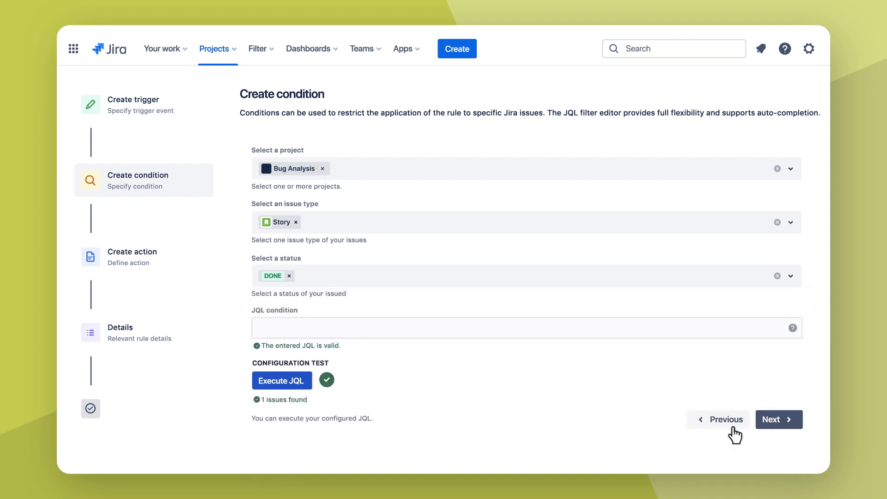
pyautogui.click(778, 420)
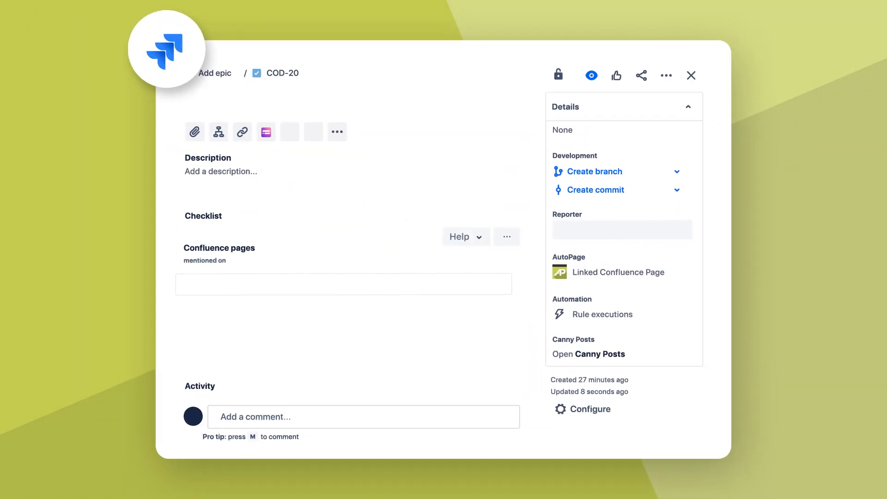
# - Set COD-20's summary to 'Incident Report' and description to 'It's the end of the world'
pyautogui.write('Incident Report')
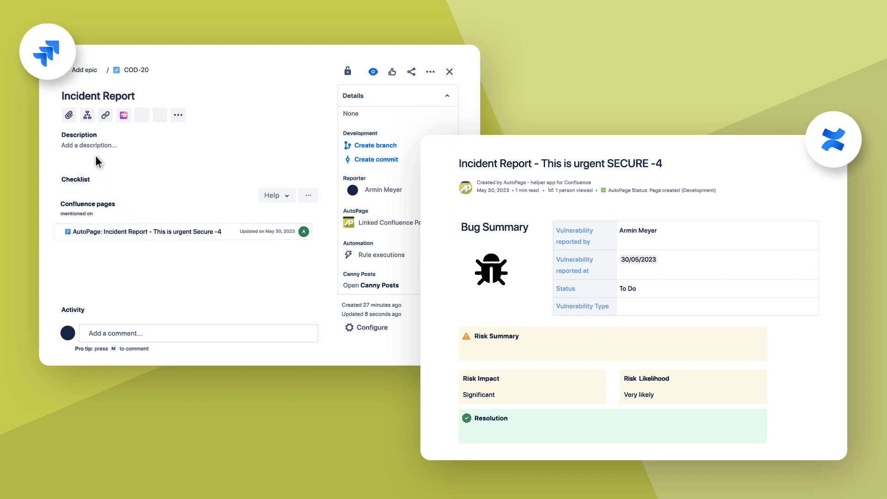
pyautogui.write("It's the end of the world")
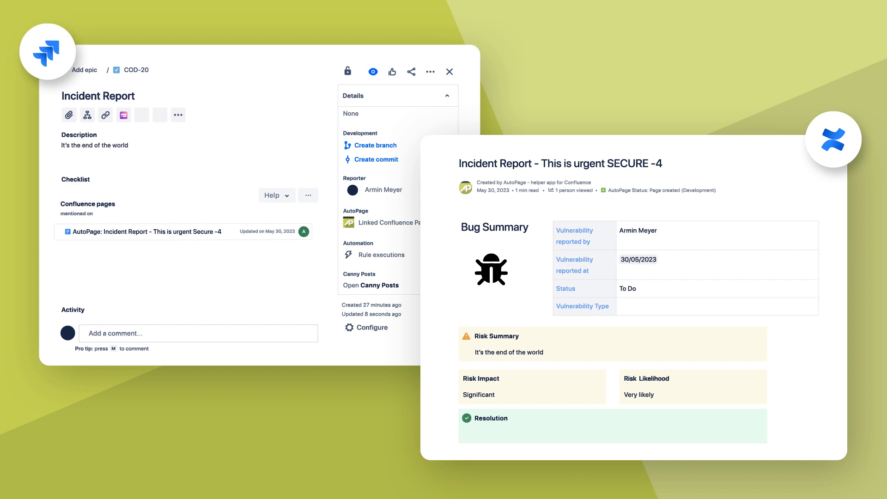